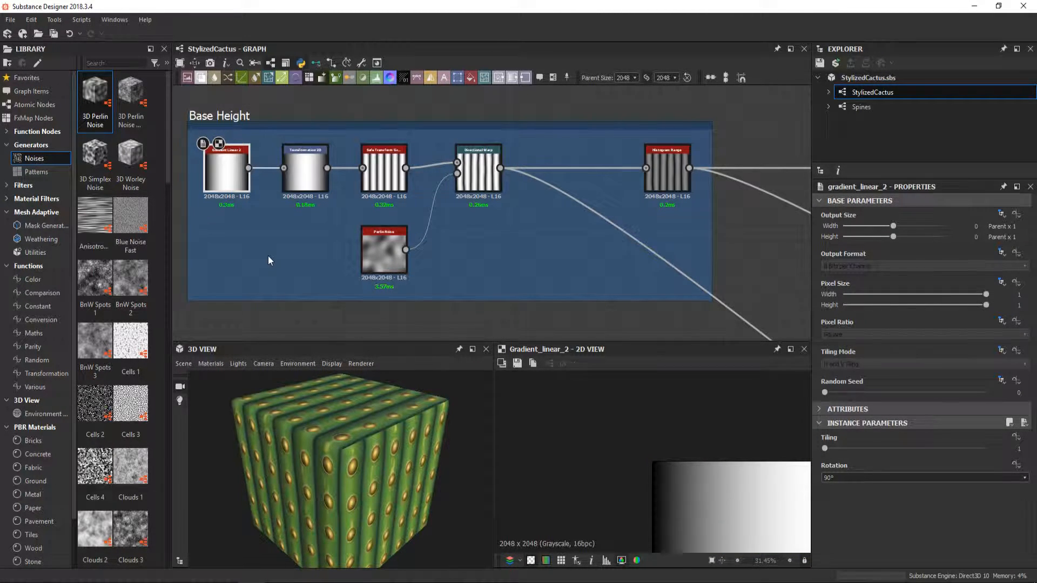
Step: Preview the Base Height chain node by node: base gradient, tiled vertical stripes, then the warped result
click(304, 166)
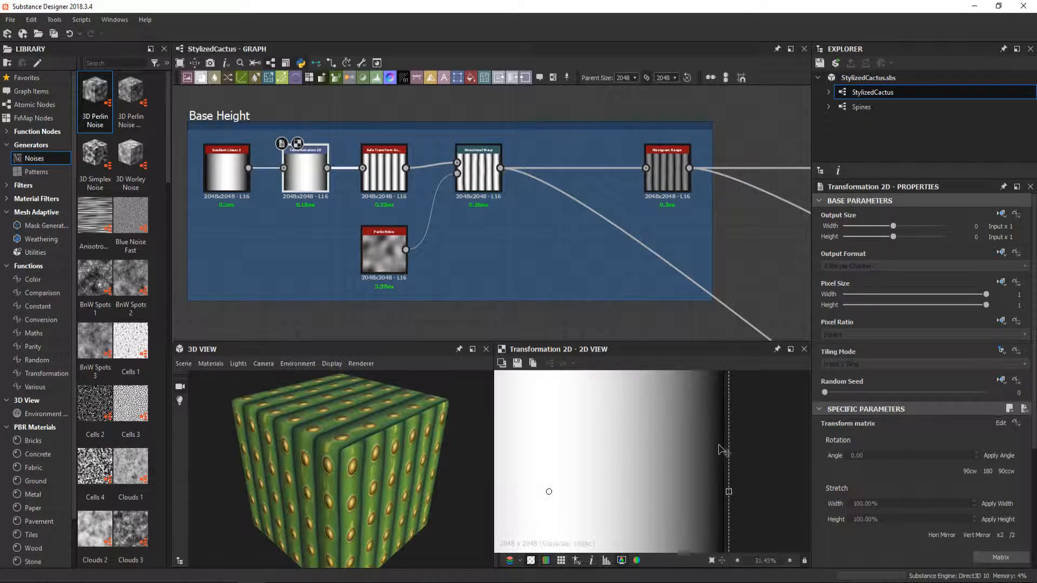
click(383, 166)
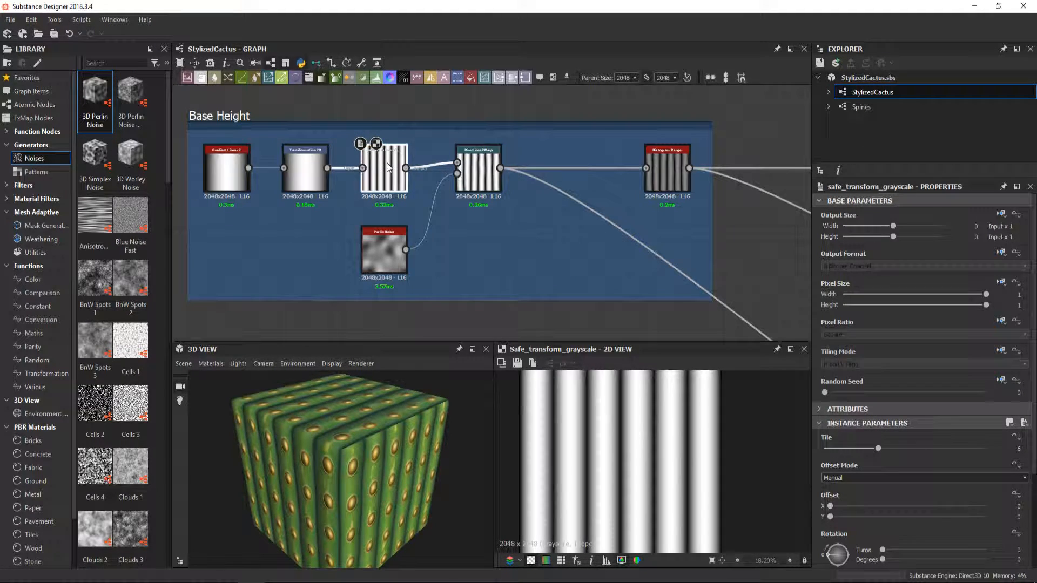
mouse_move(383, 166)
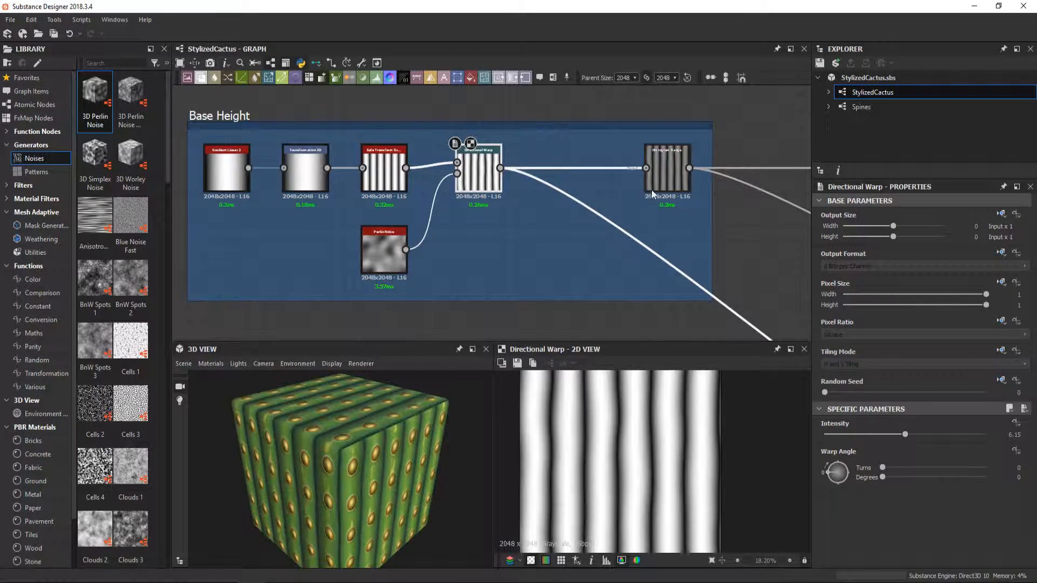
click(667, 168)
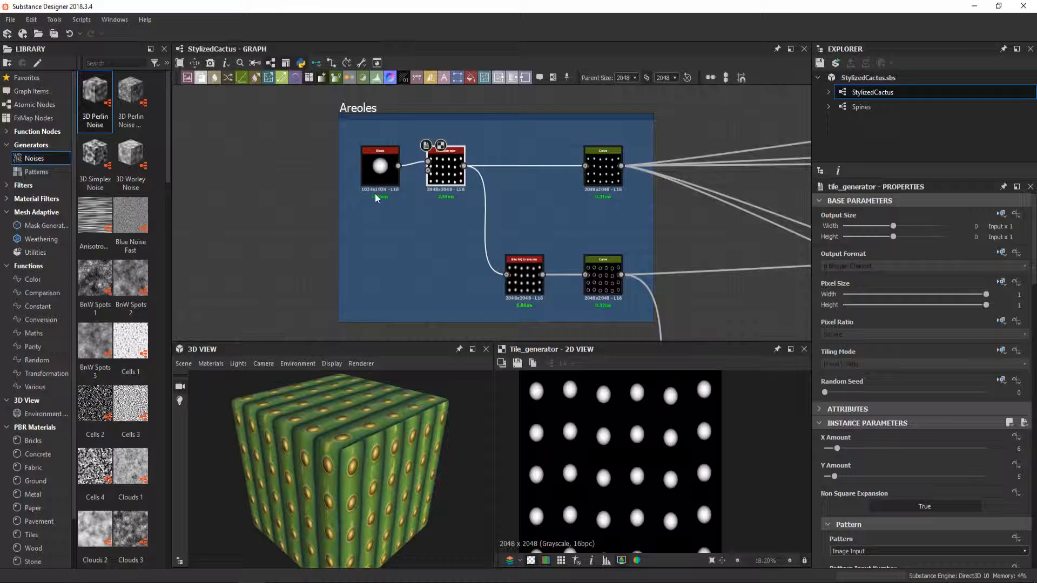
Step: Preview the single hemisphere areole shape, then move on to the Peeling section's tile sampler
click(380, 165)
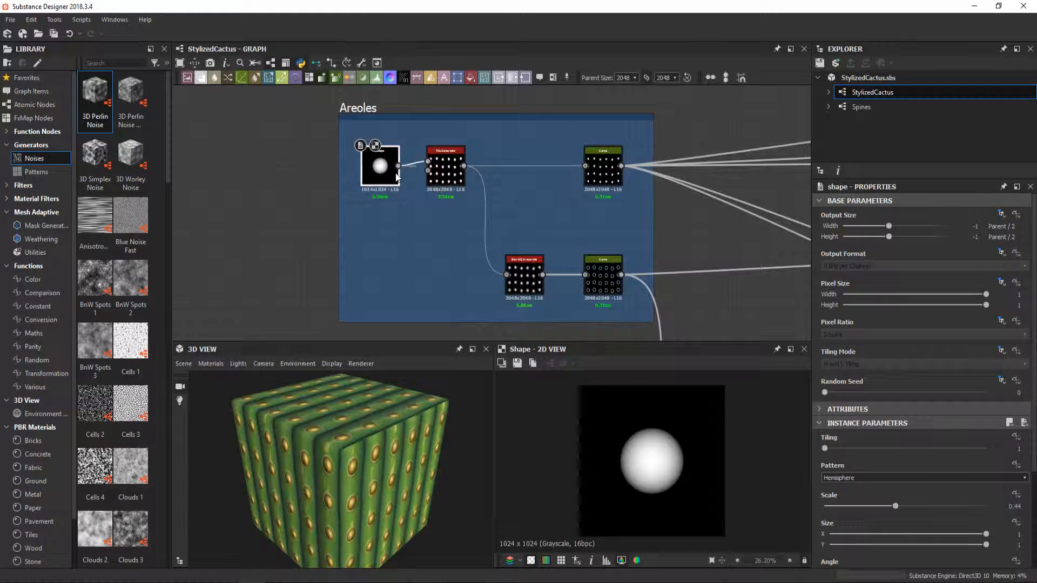
mouse_move(396, 177)
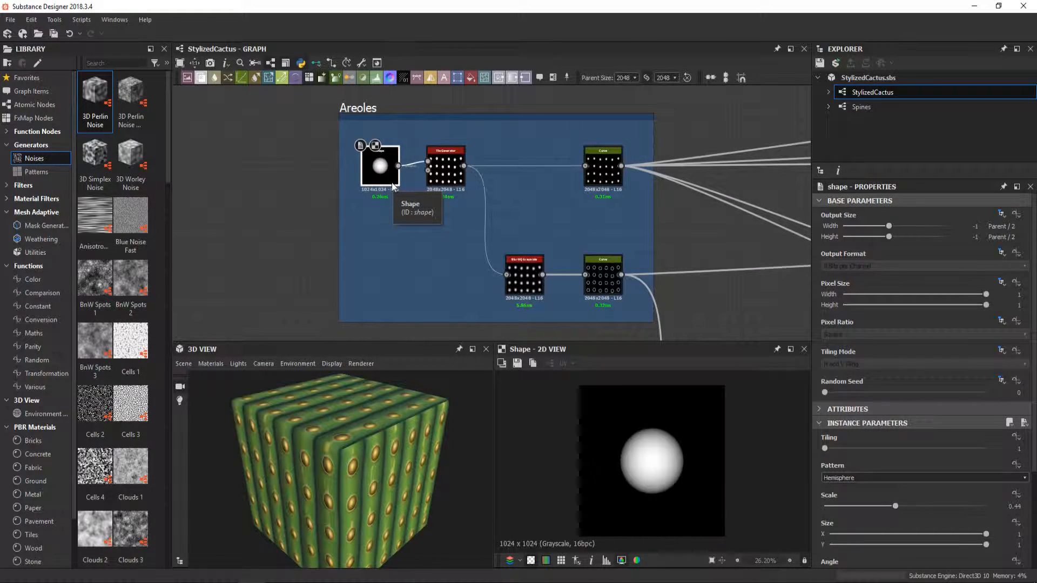
click(211, 364)
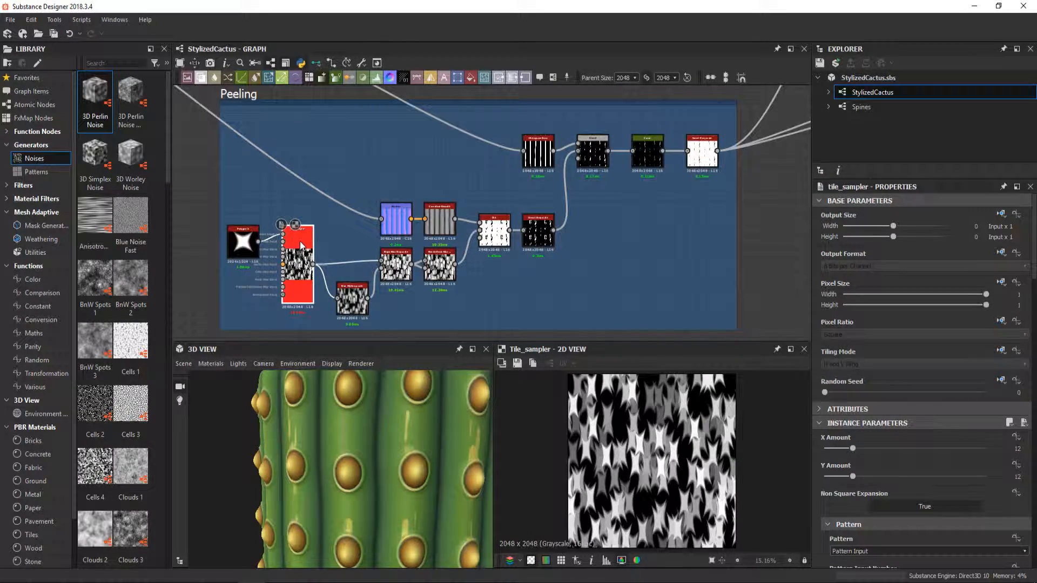
mouse_move(298, 245)
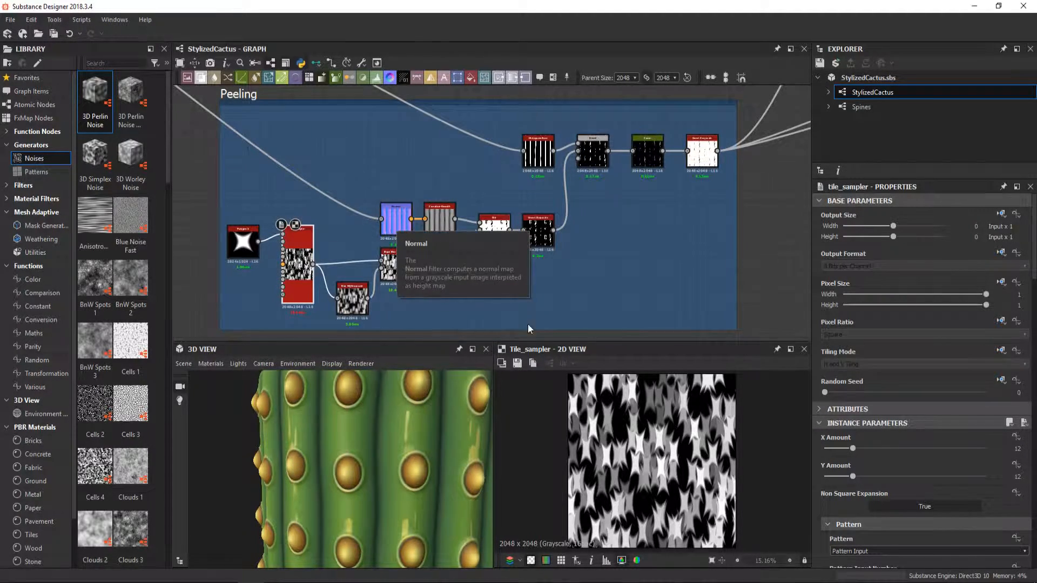
Step: Preview the non-uniform blurred peeling pattern and its curve-remapped vertical streaks
click(436, 265)
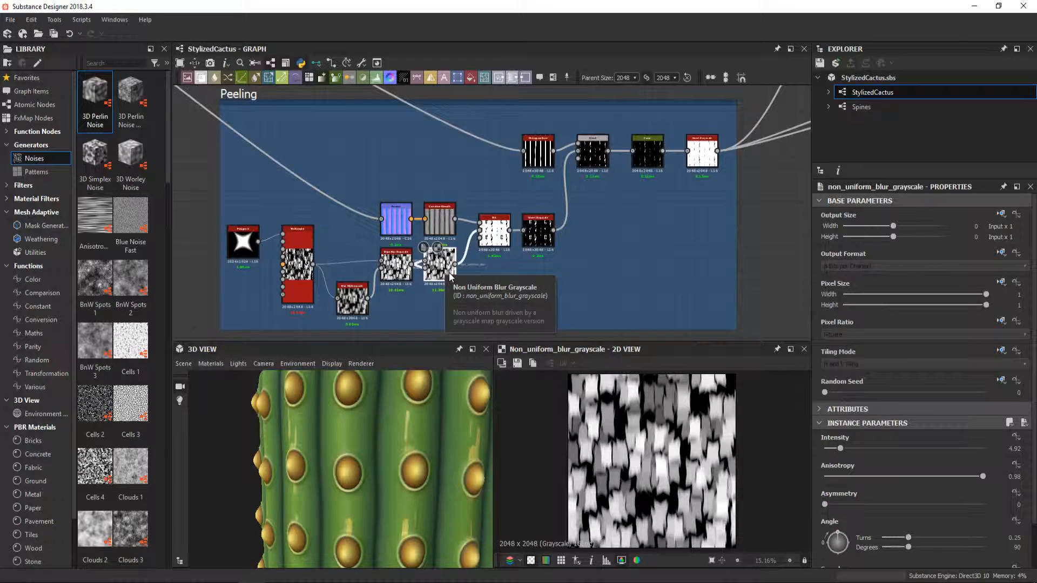
mouse_move(500, 285)
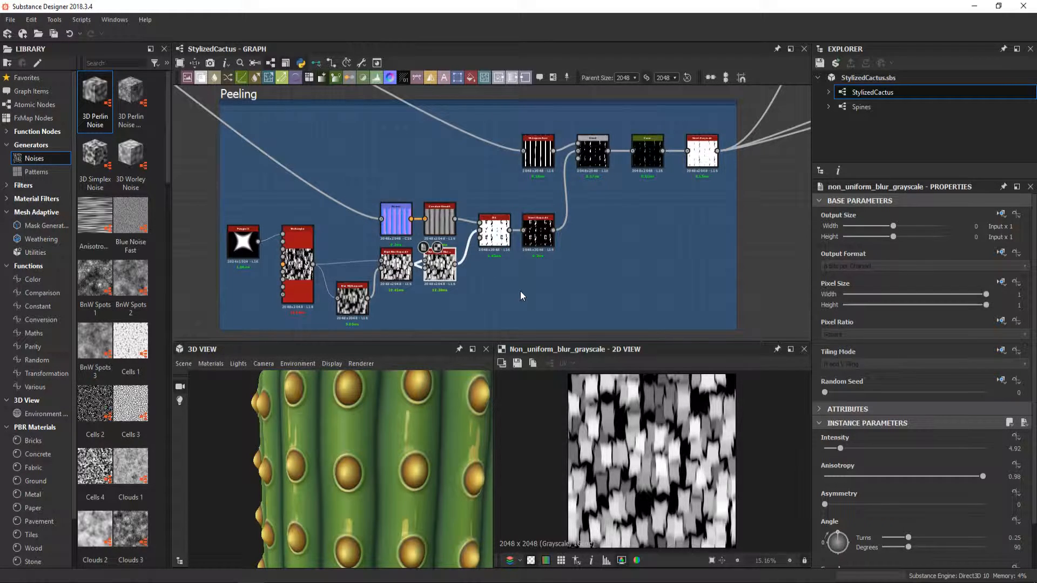
click(492, 231)
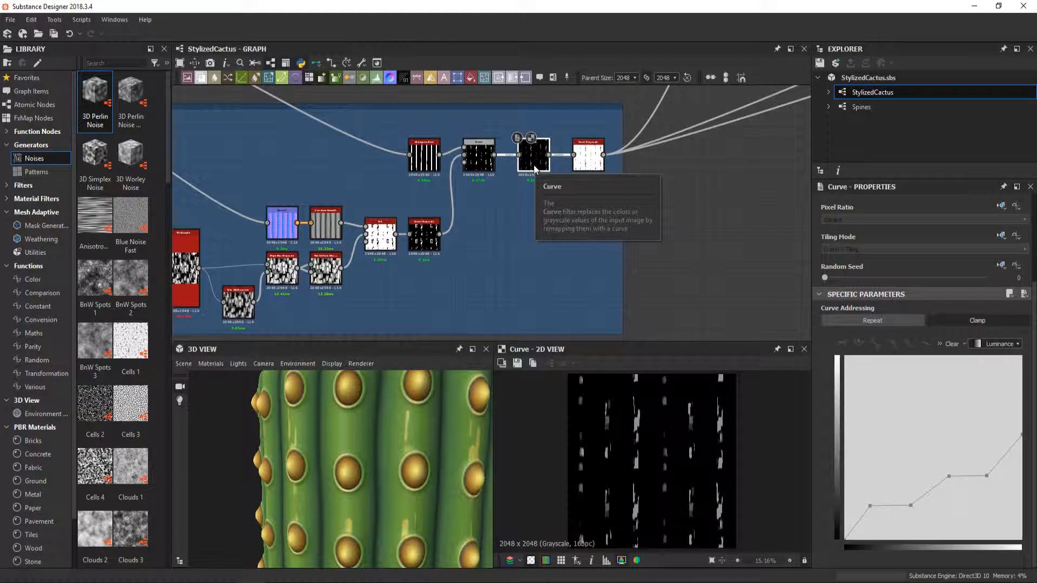
mouse_move(988, 522)
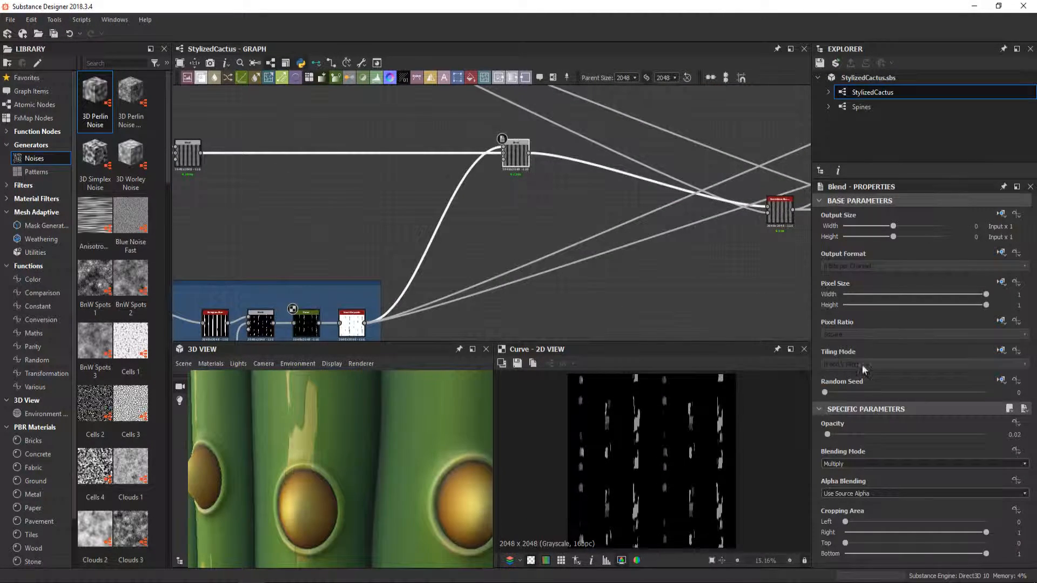
Step: Raise the peeling Multiply blend's opacity above 0.02 and inspect the blended height map
drag(826, 434, 845, 435)
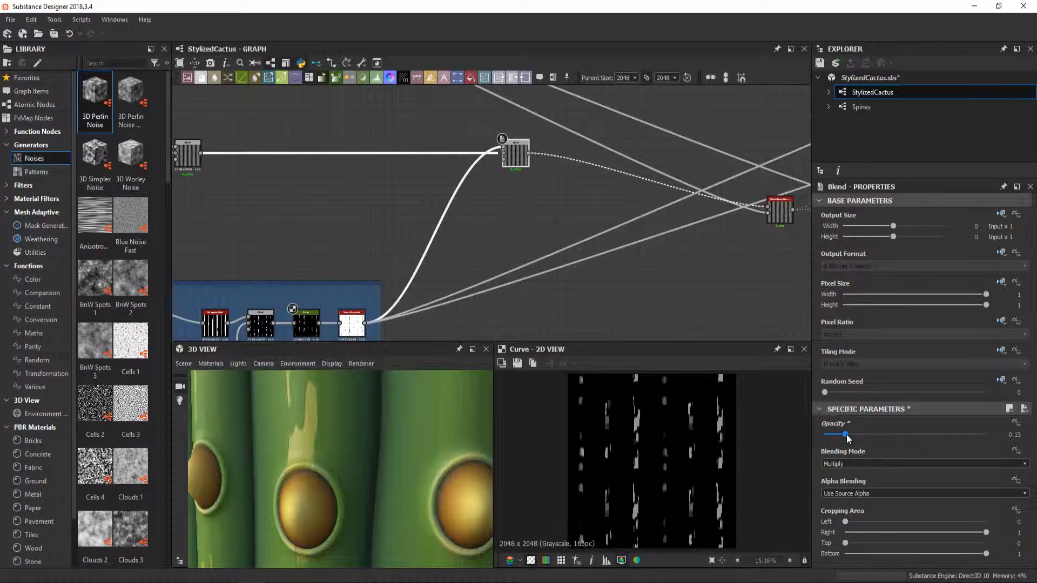
drag(845, 435, 865, 435)
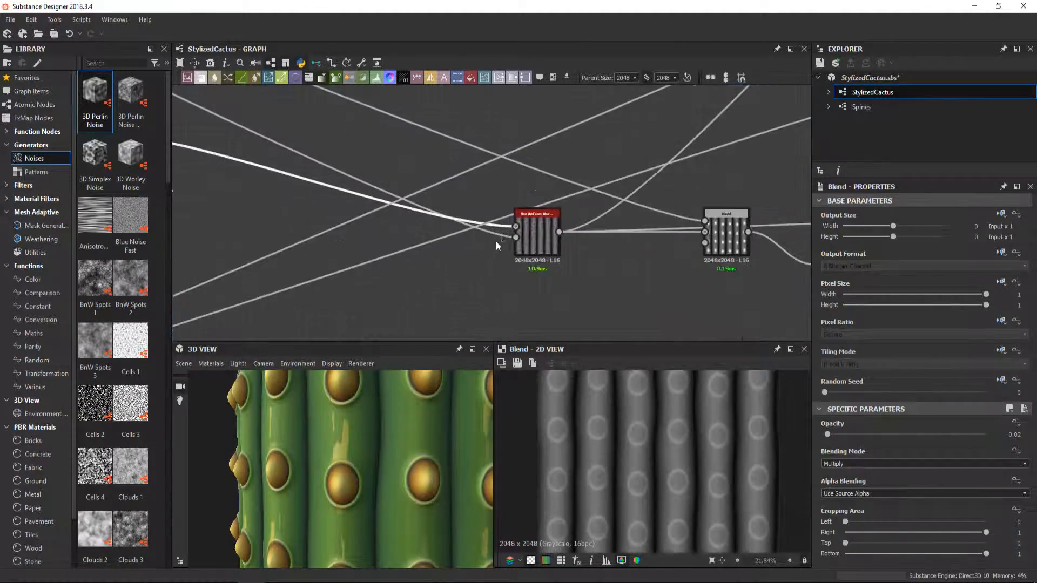
click(537, 233)
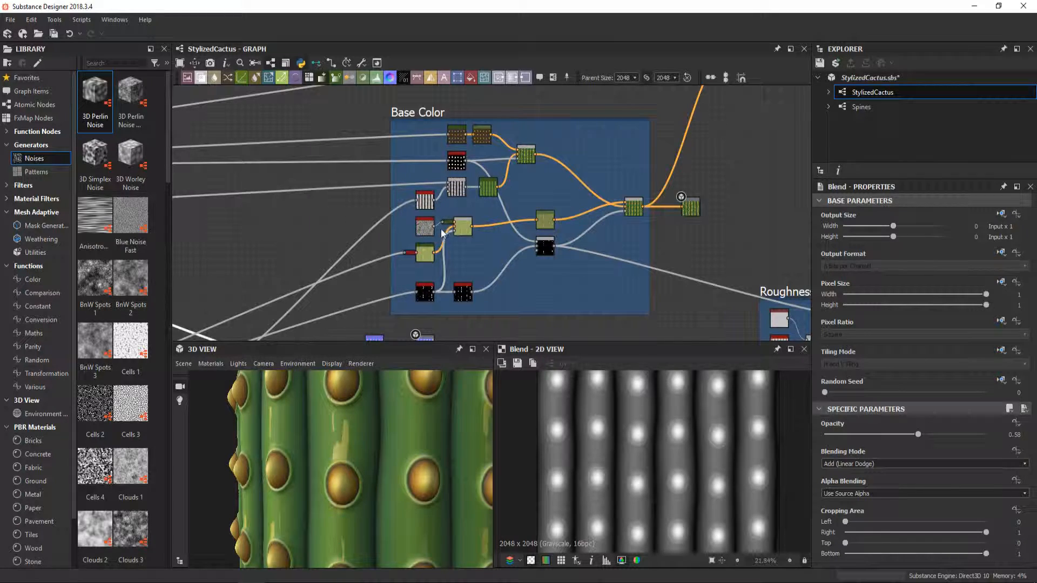
mouse_move(502, 268)
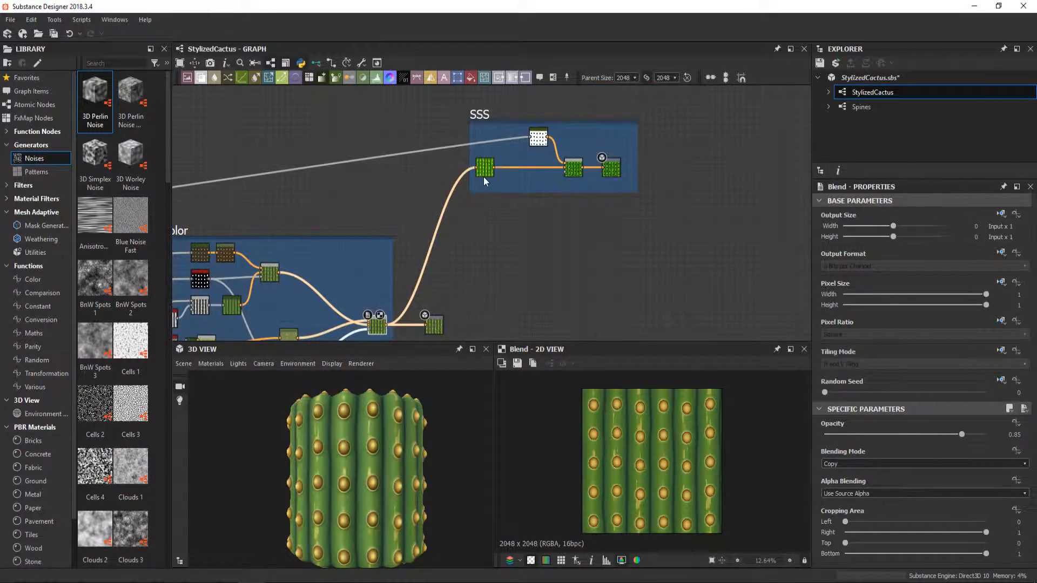
mouse_move(485, 170)
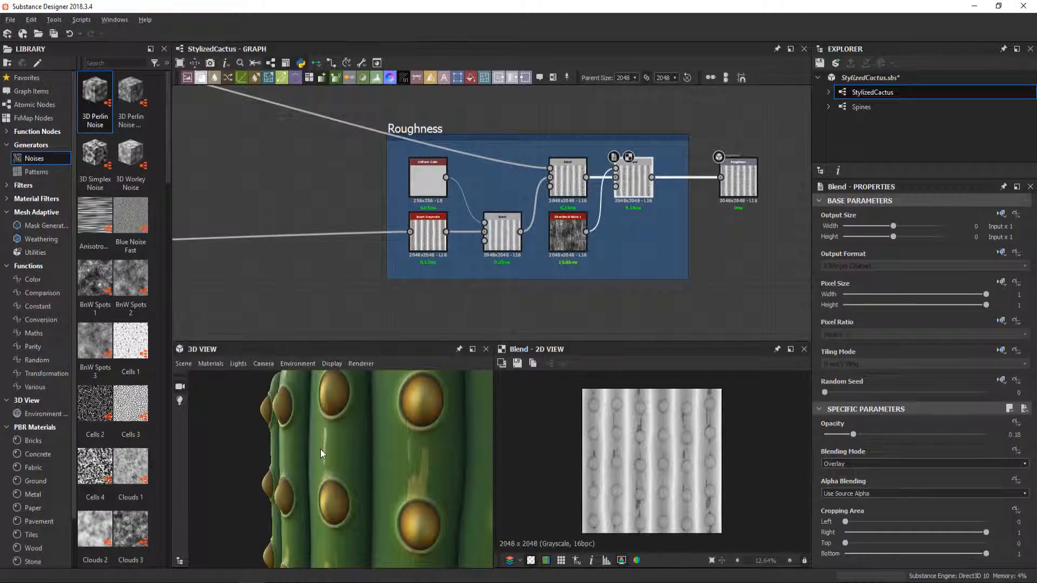
Step: Zoom out the graph view to show all frames of the StylizedCactus graph at once
drag(321, 454, 340, 465)
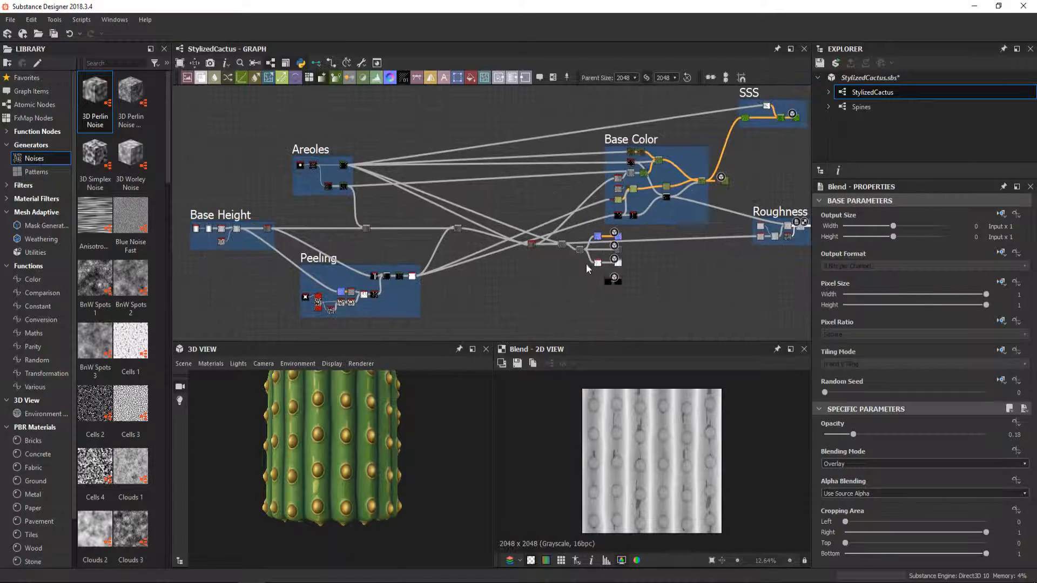
Step: Switch to the Spines graph and preview the slope-blurred spine cone and its circular splatter arrangement
click(862, 107)
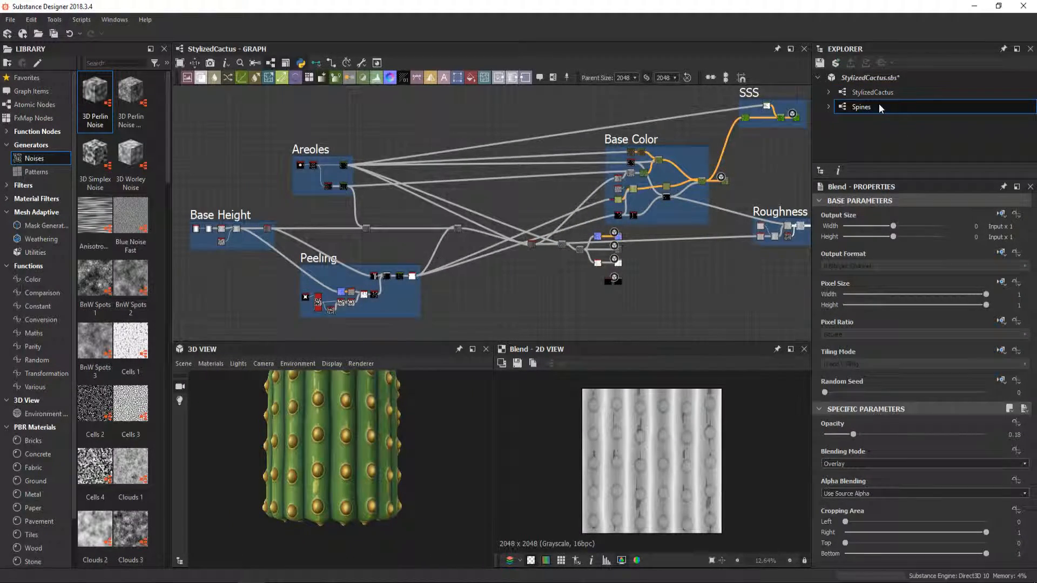
double_click(861, 107)
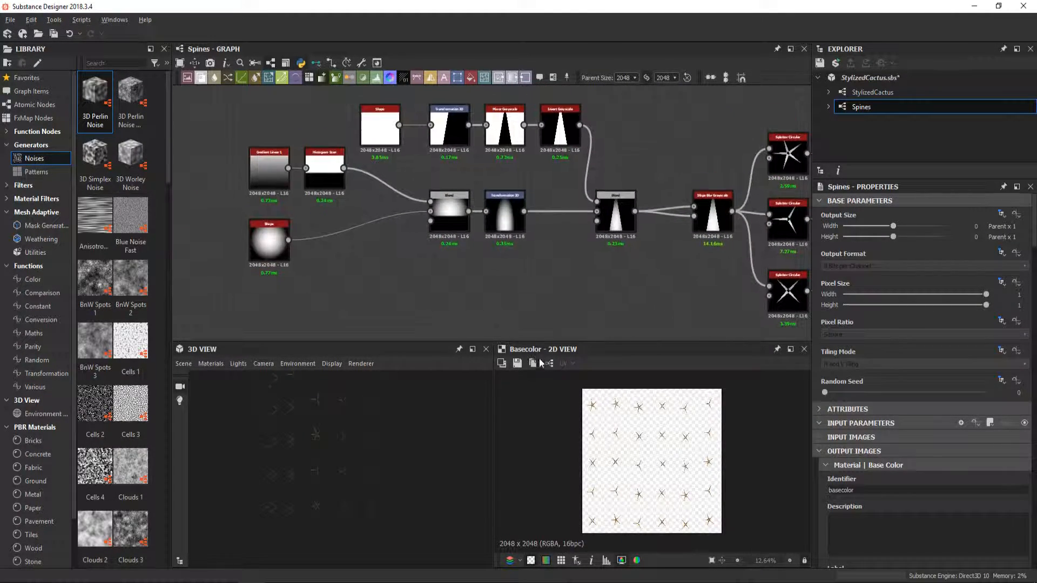
click(691, 218)
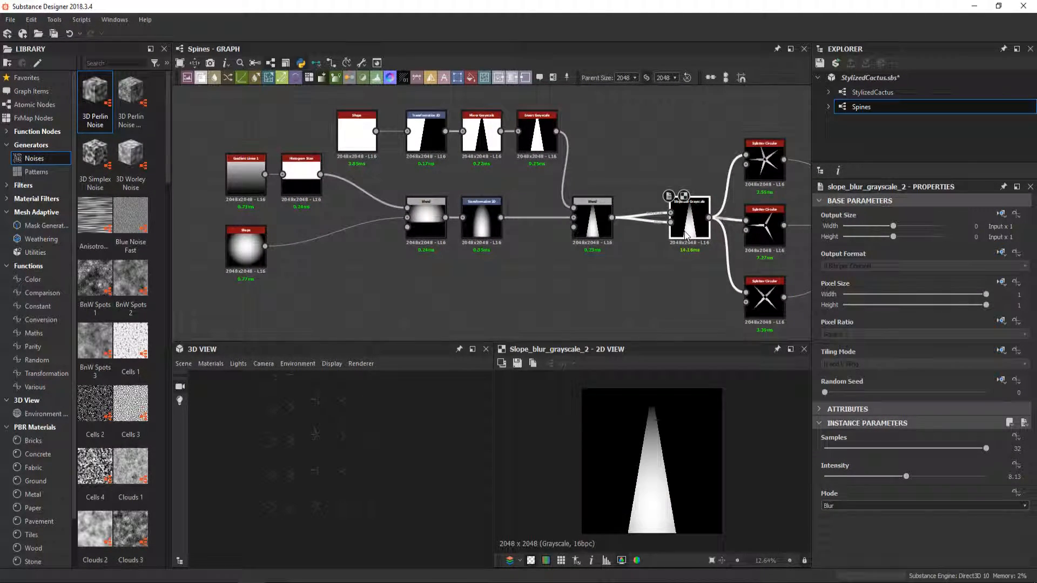
mouse_move(688, 235)
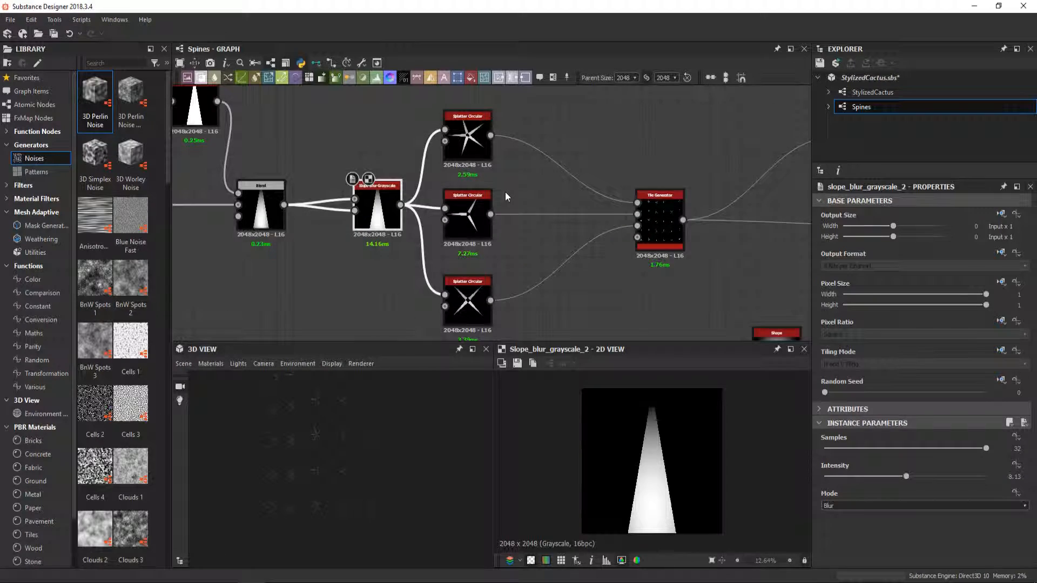
click(466, 139)
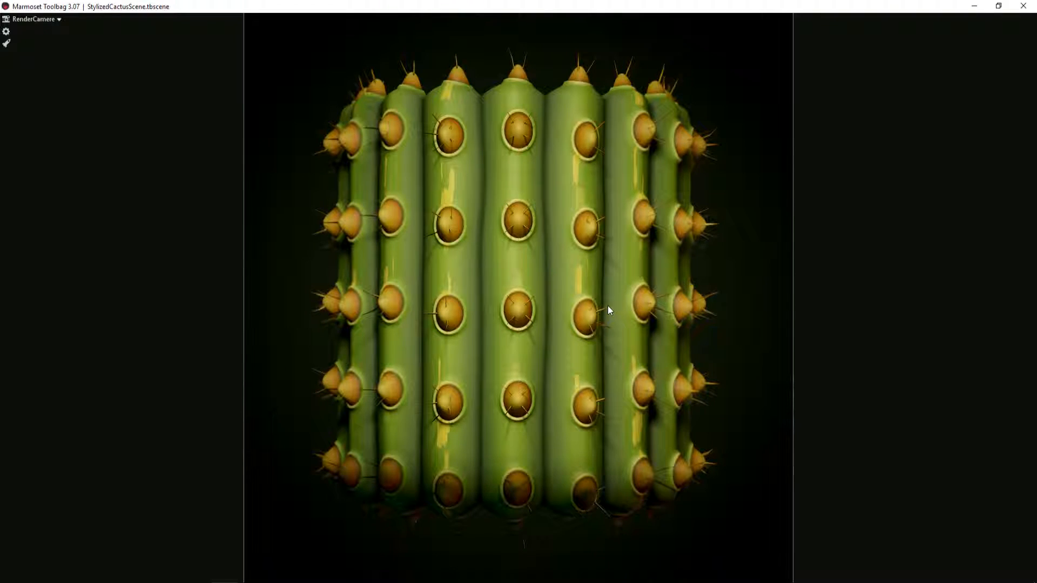
Step: Rotate the Marmoset camera slightly around the finished cactus render
drag(608, 311, 598, 317)
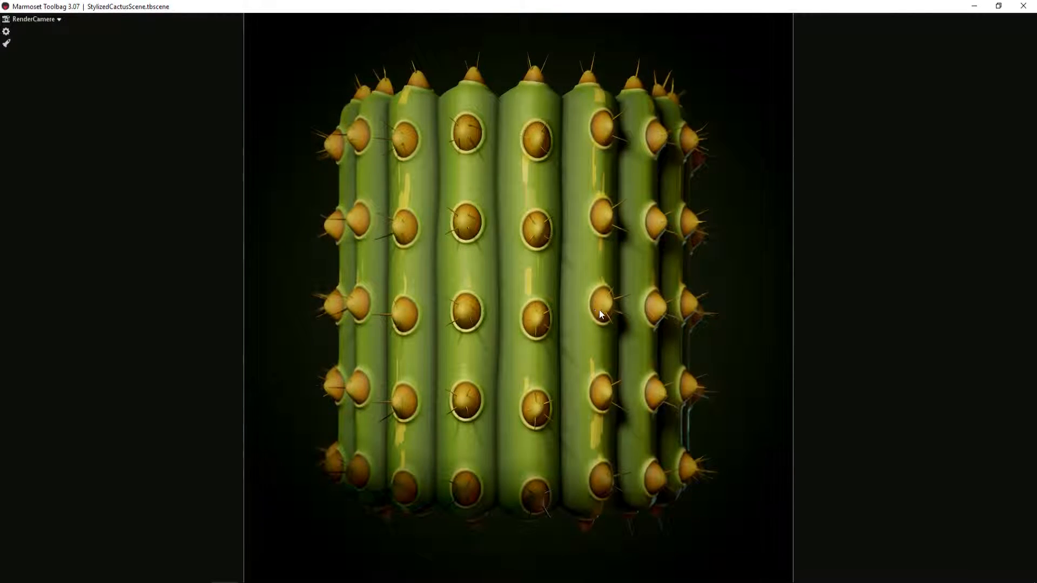